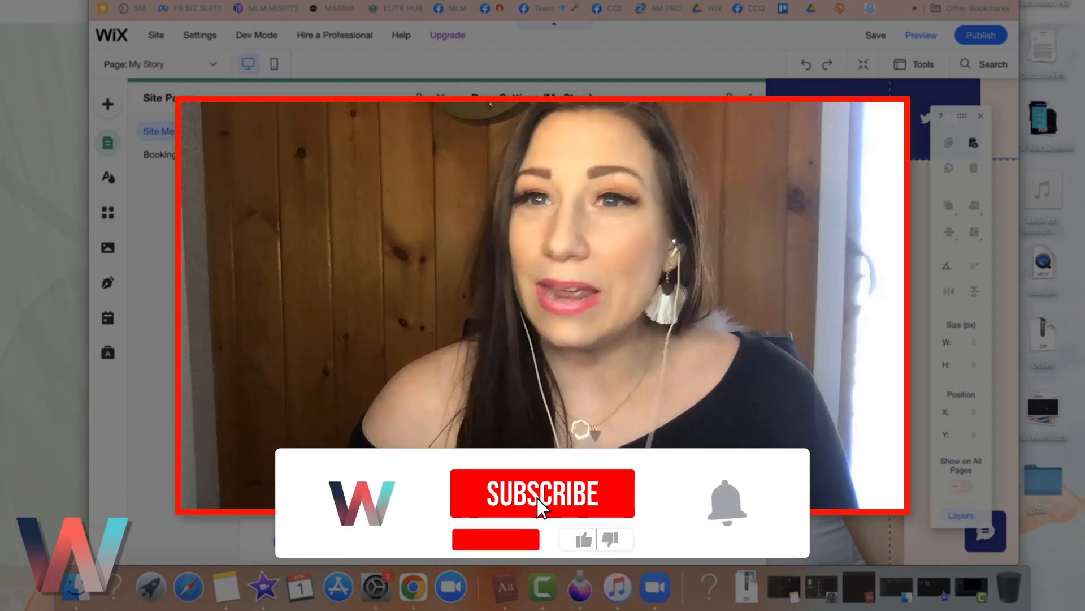
Expand Step 2 of the SEO Setup Checklist showing 7 of 19 page tasks complete.
click(542, 492)
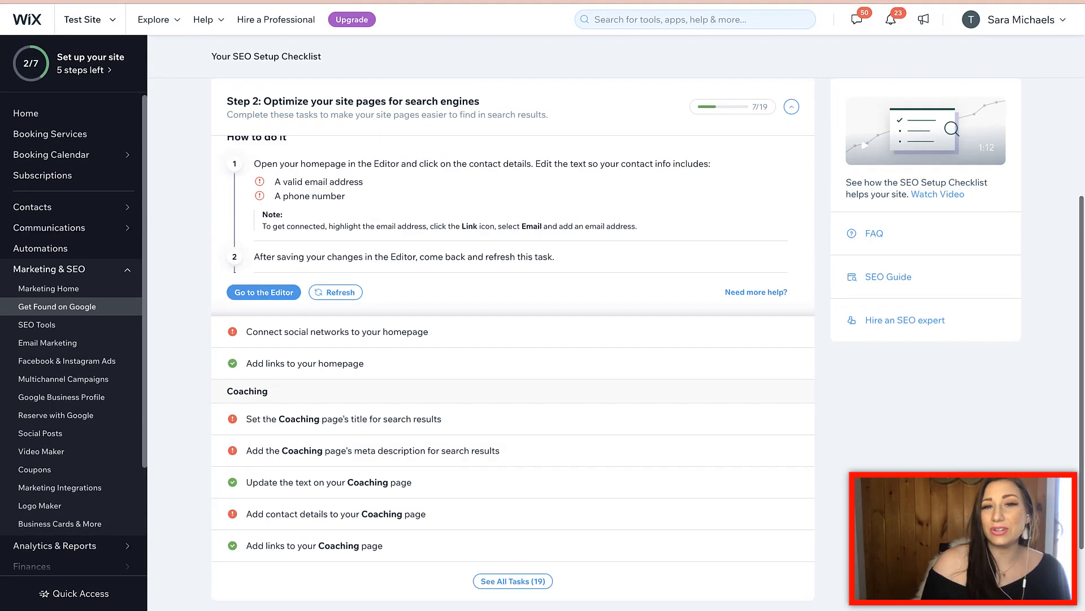
Use 'Go to the Editor' from the homepage contact-details task to return to the site editor.
scroll(up, 3)
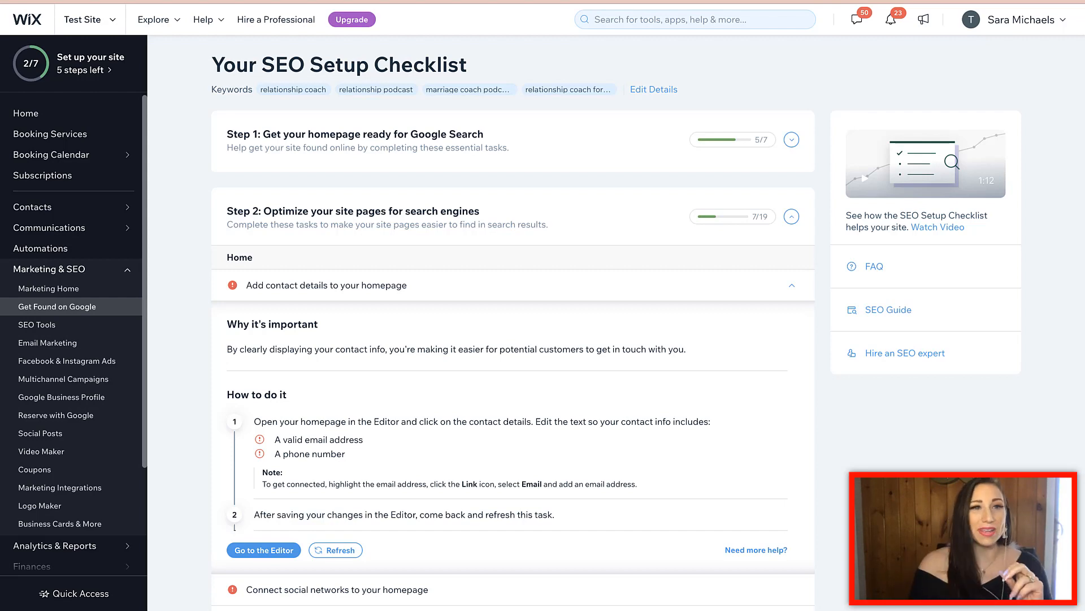
click(263, 549)
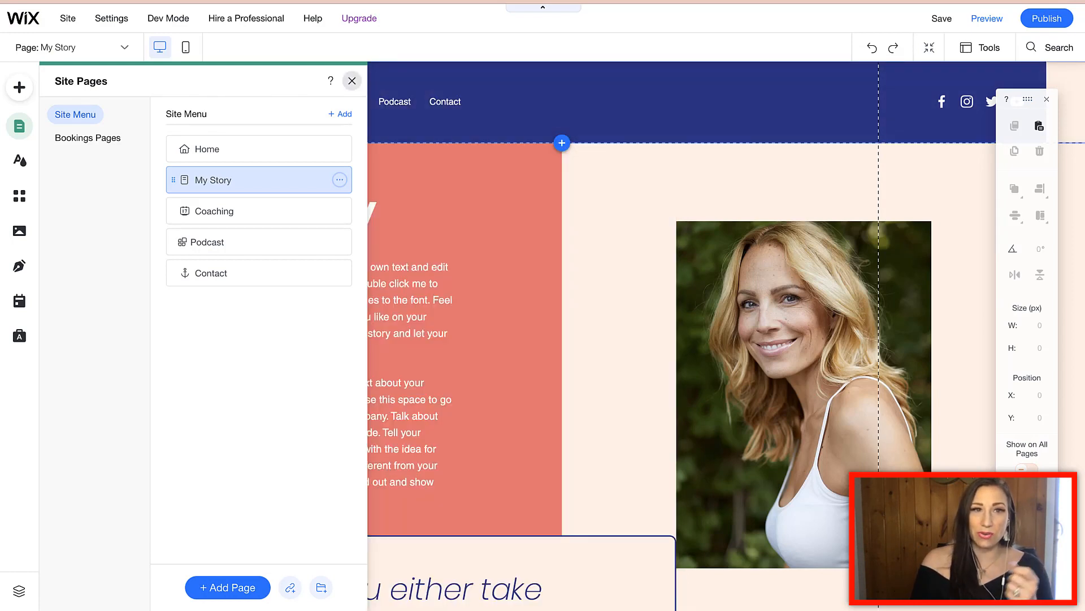
Select the Home page in Menus & Pages and bring up its page options menu.
click(351, 80)
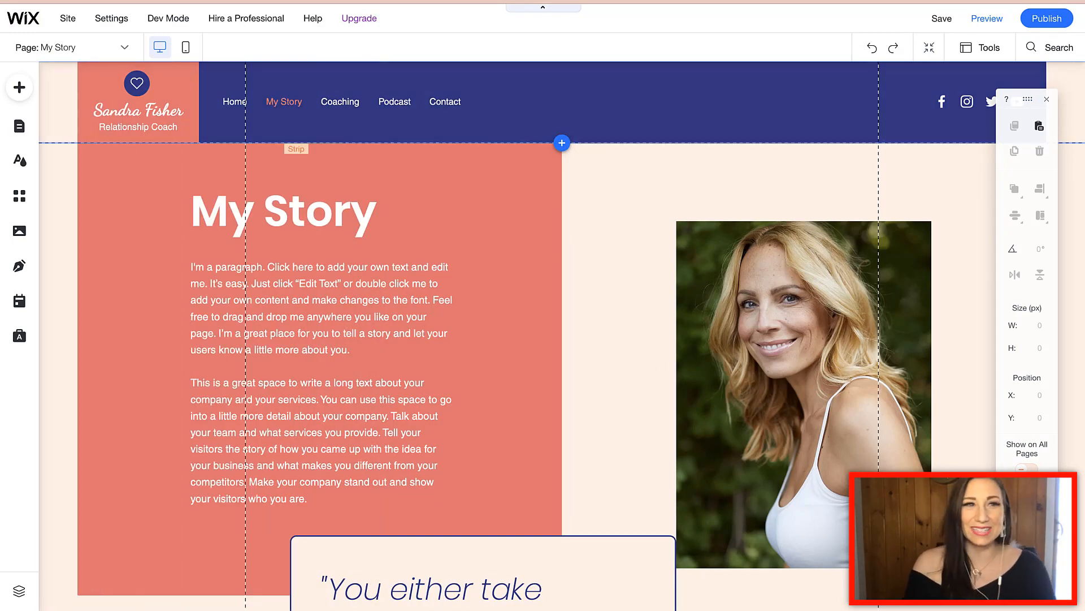
mouse_move(19, 125)
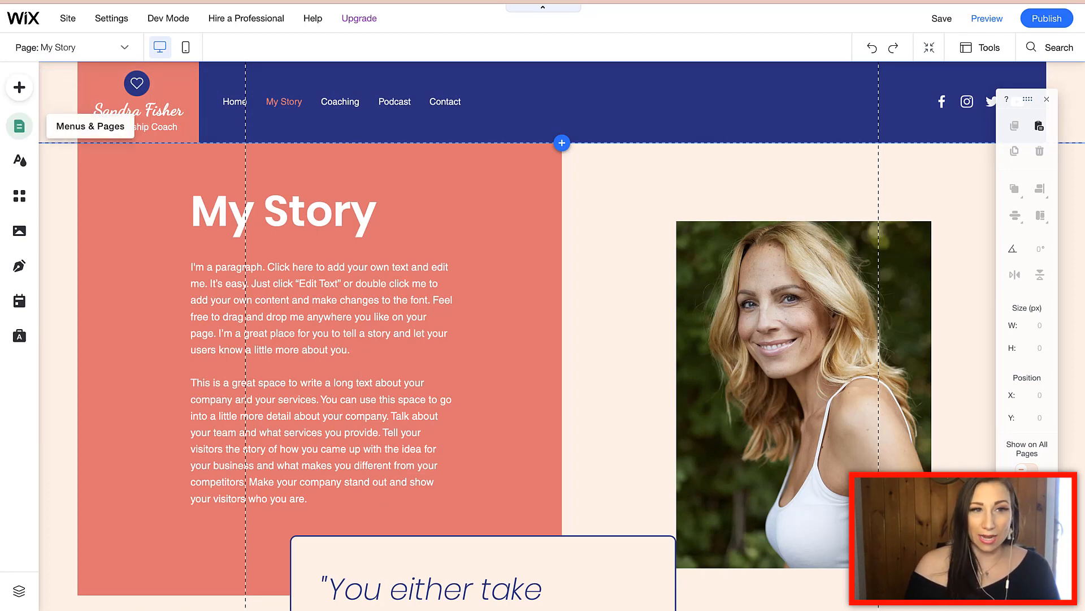
click(19, 126)
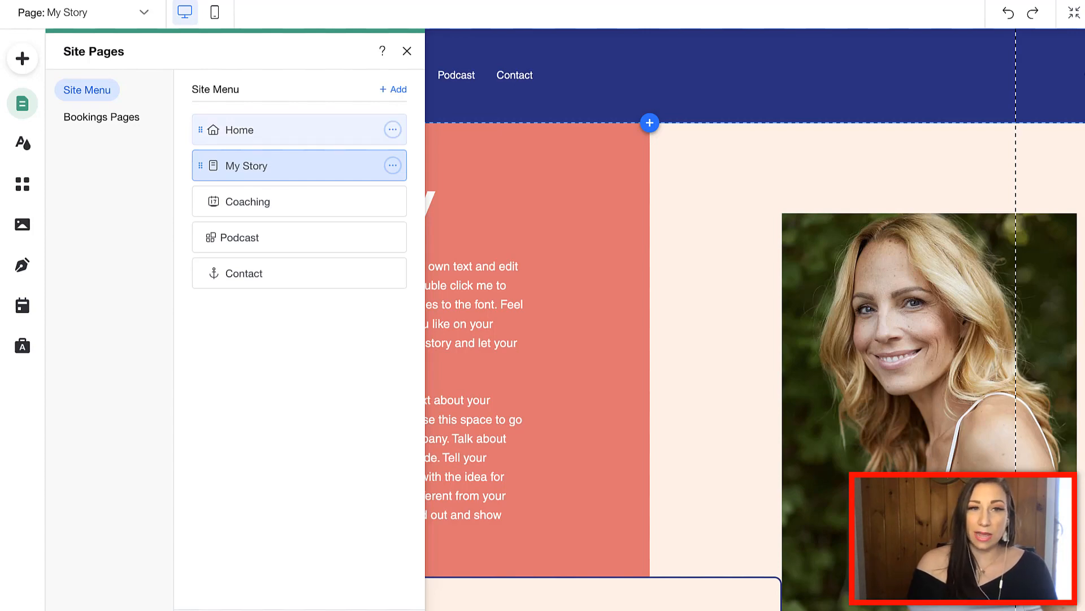
click(239, 128)
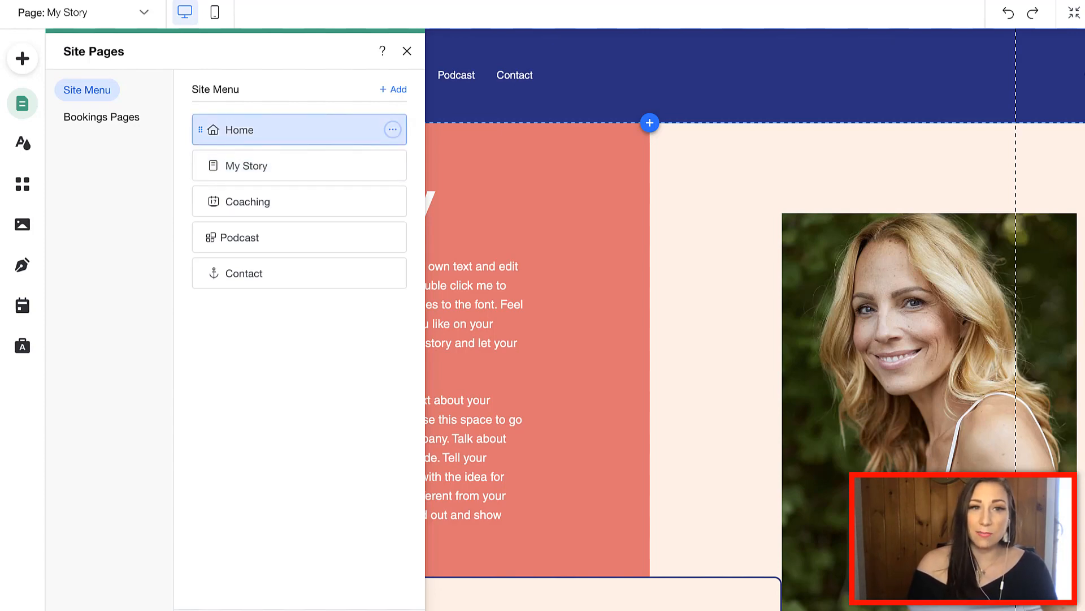
click(392, 129)
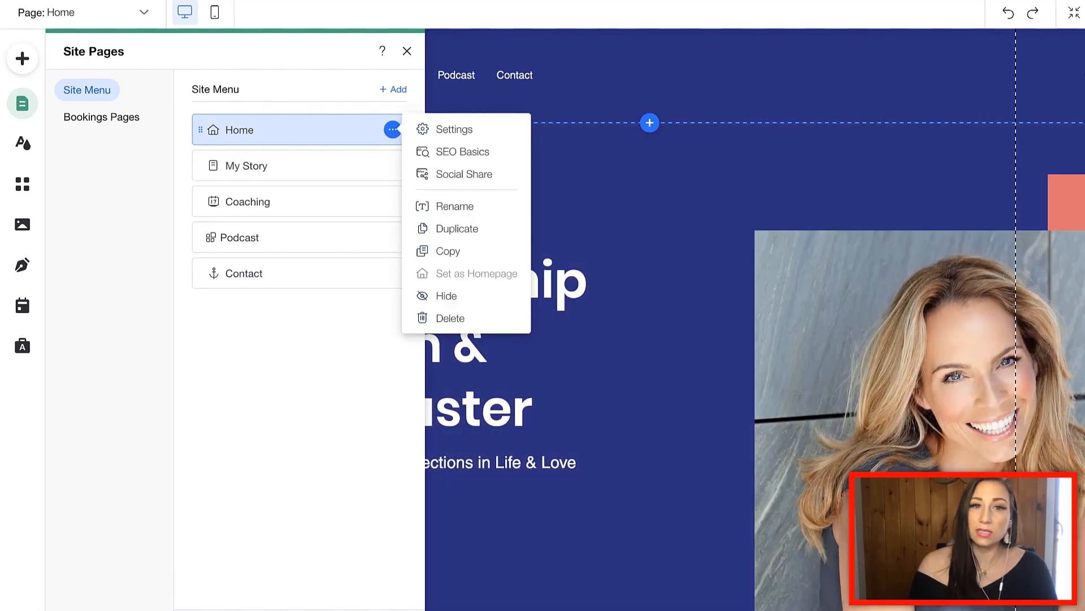
mouse_move(454, 129)
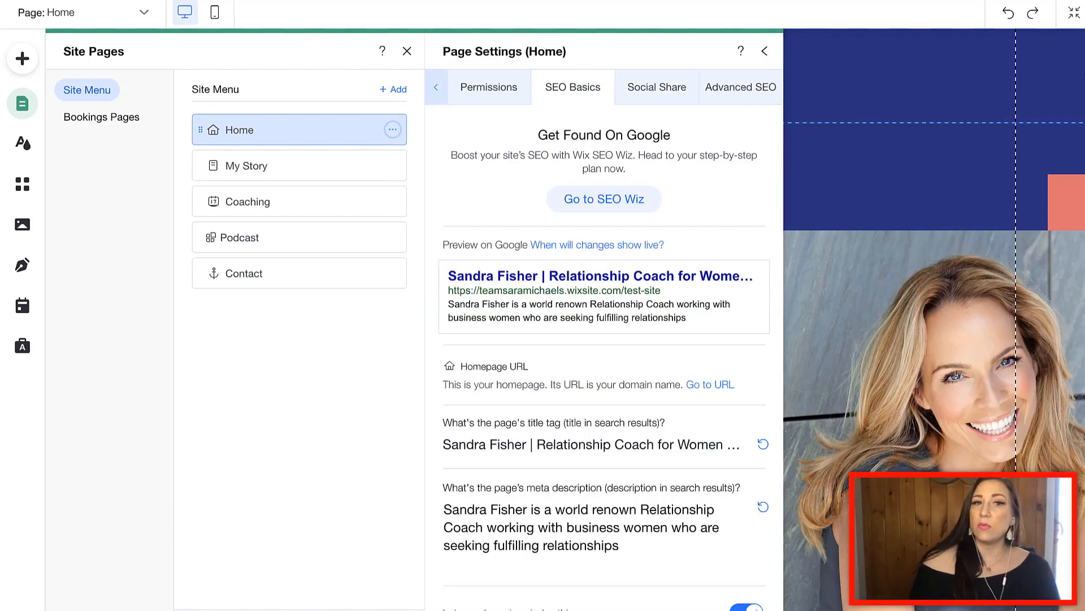
Begin editing the Home page's title tag field in SEO Basics.
click(436, 87)
text(S)
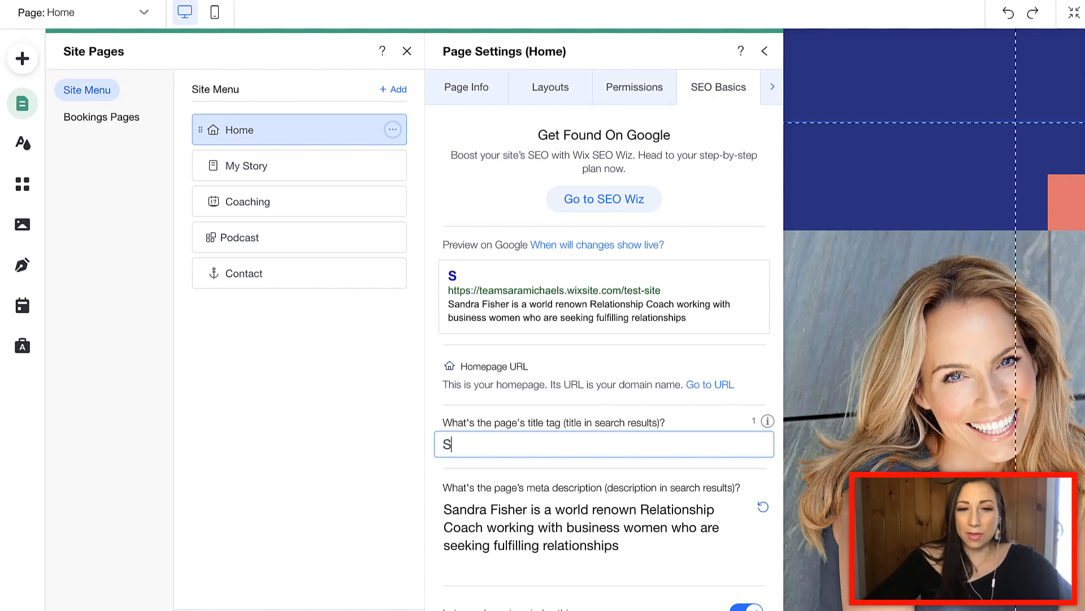
Enter the title tag 'Sandra Fisher | Relationship Coach Podcast'.
text(andra Fisher)
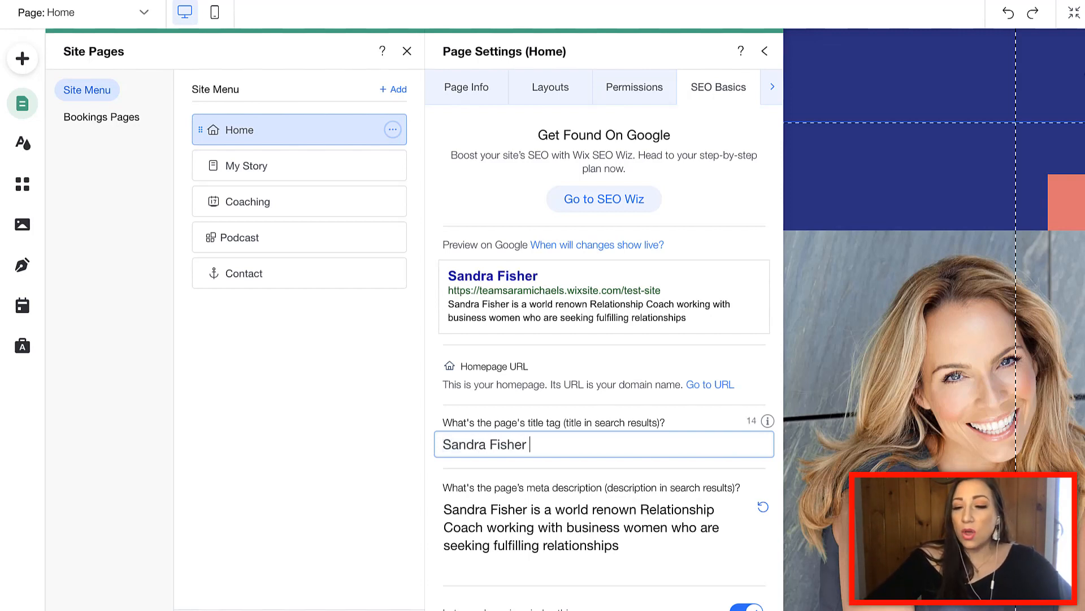
text(|)
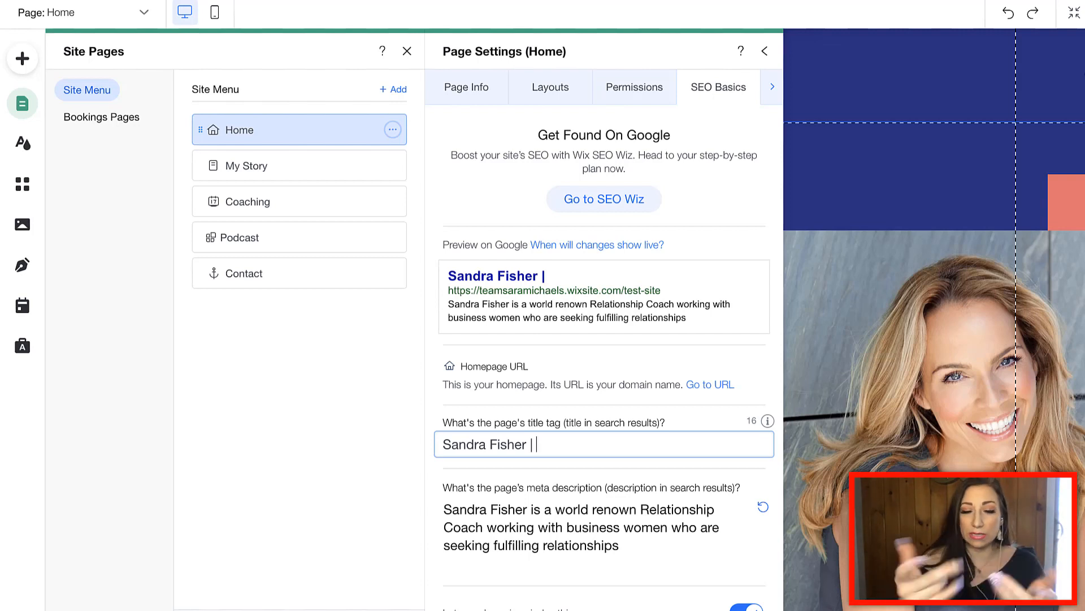
text(Relationship Coa)
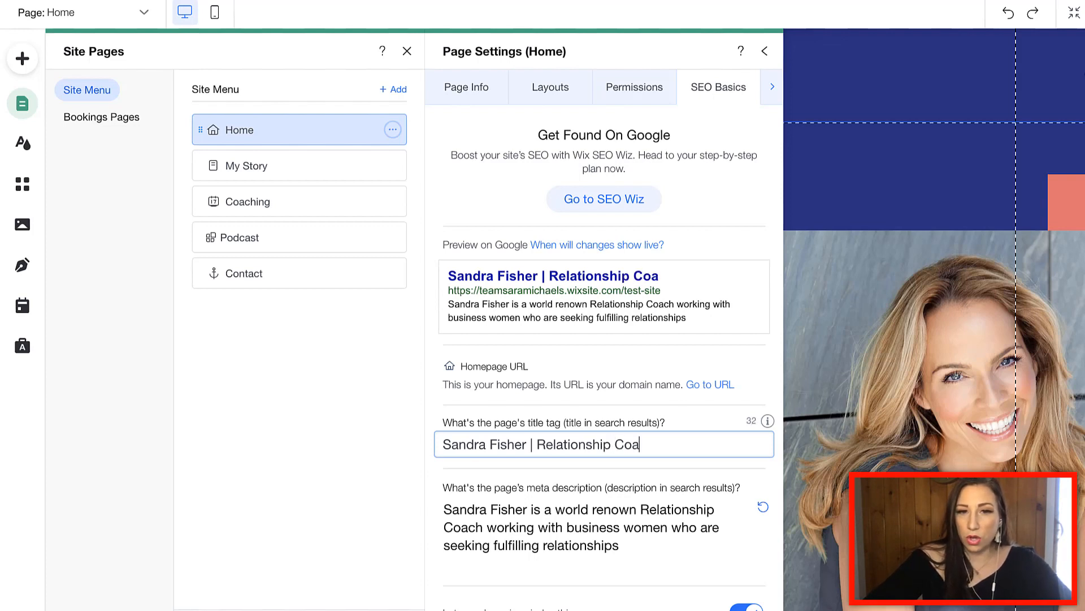
text(ch)
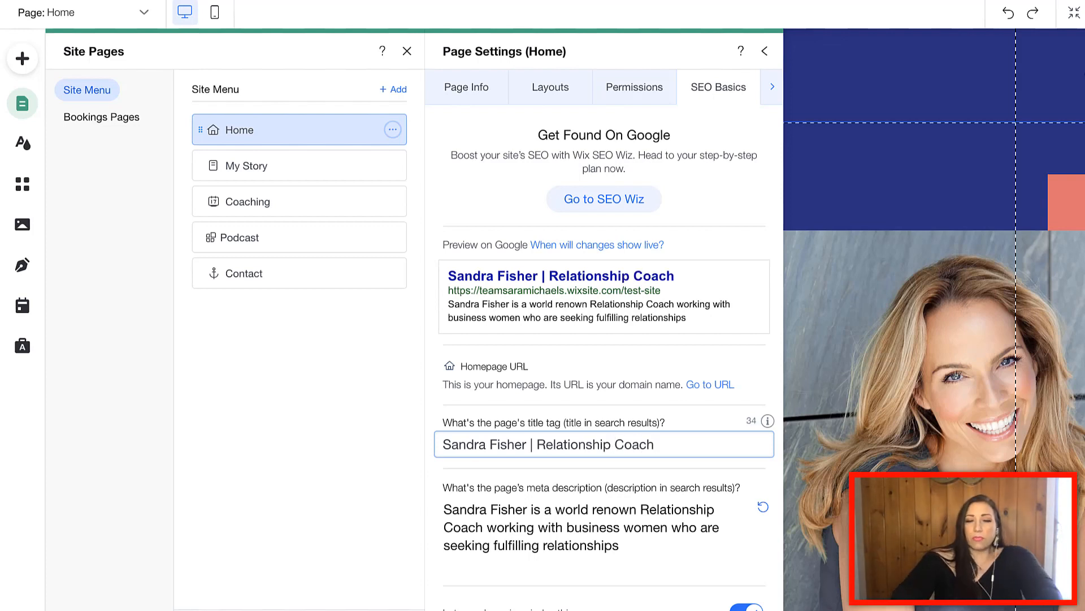
text(Podcas)
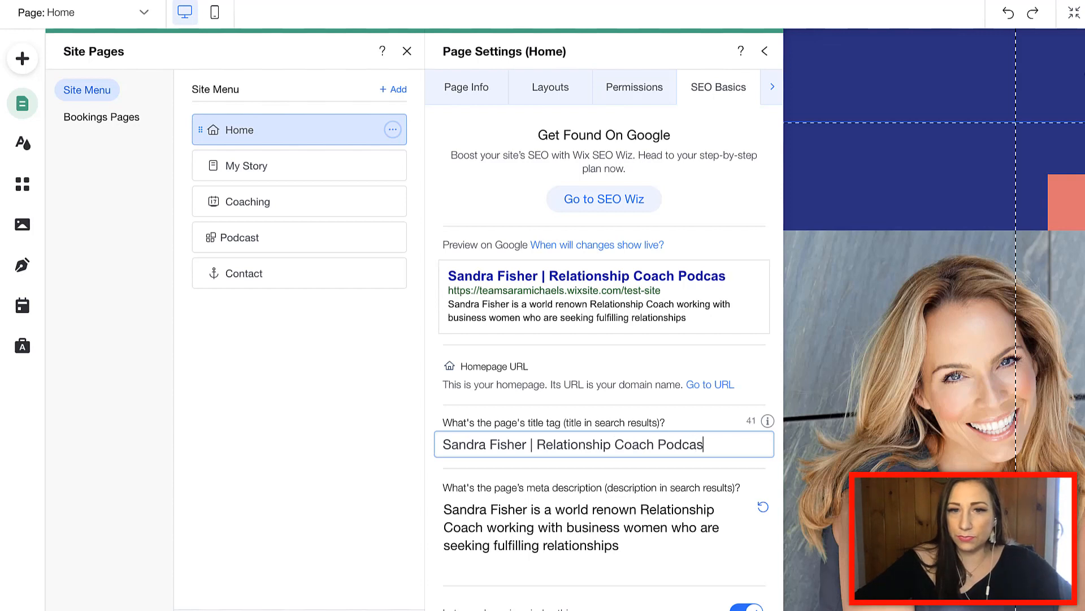
text(t)
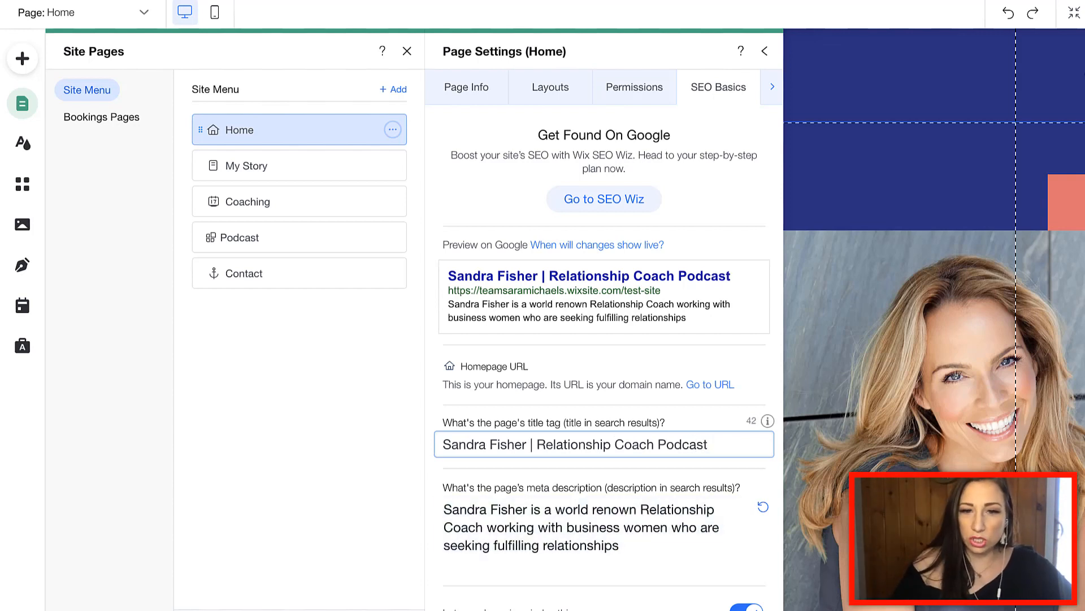
Insert 'and' so the title reads 'Relationship Coach and Podcast', then review the checklist at 9 of 19.
text(and)
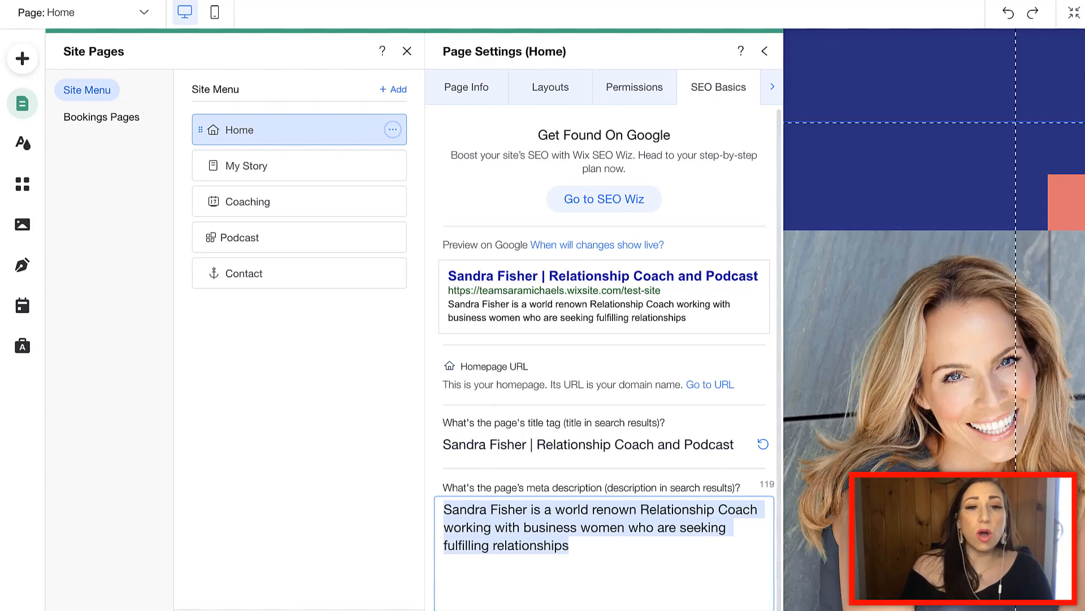
click(602, 199)
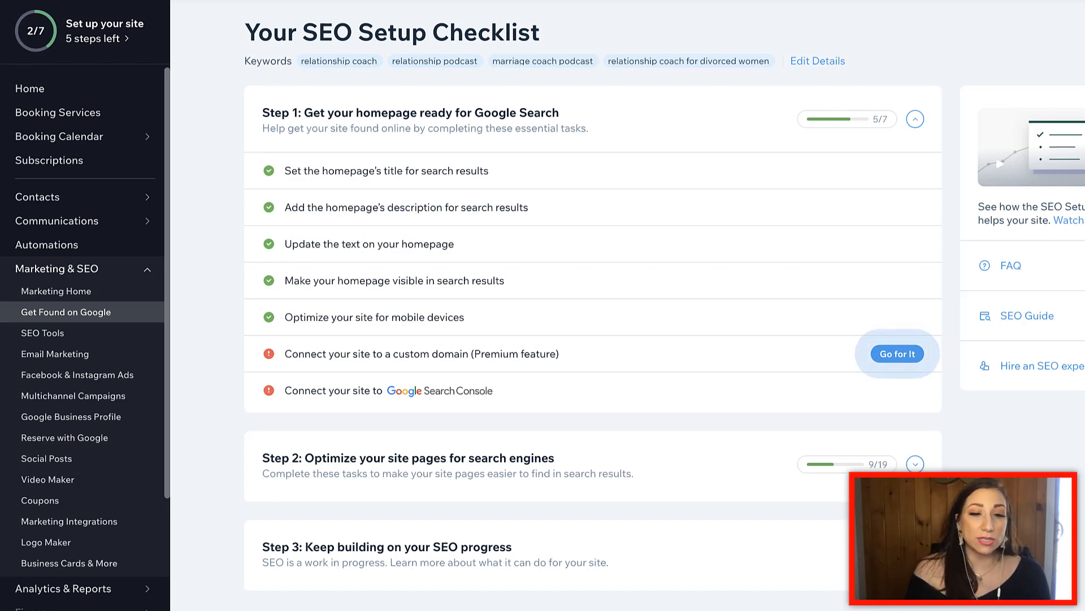
scroll(down, 3)
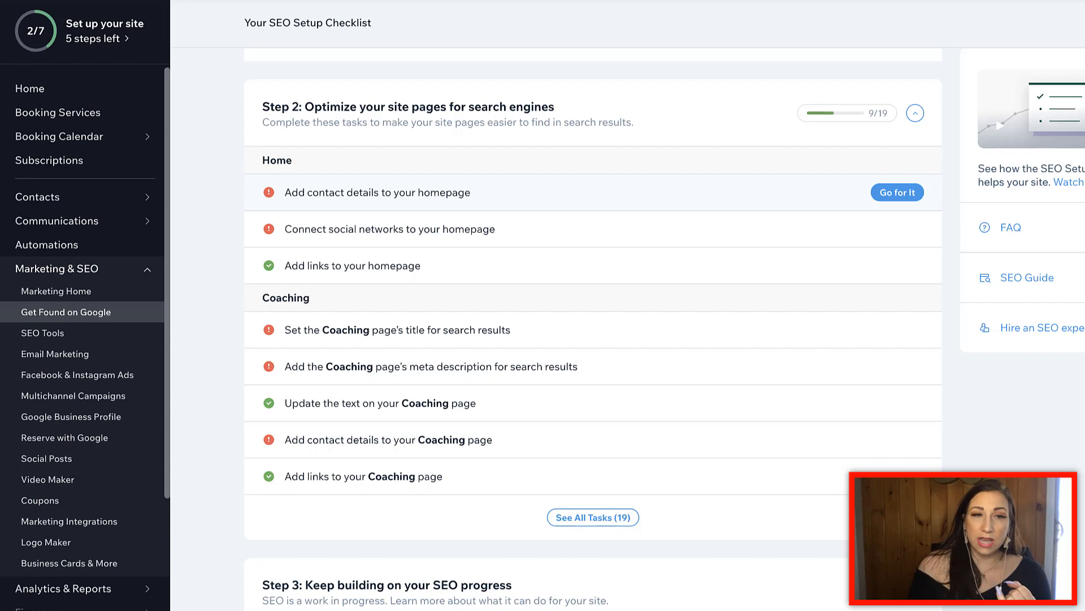
click(897, 192)
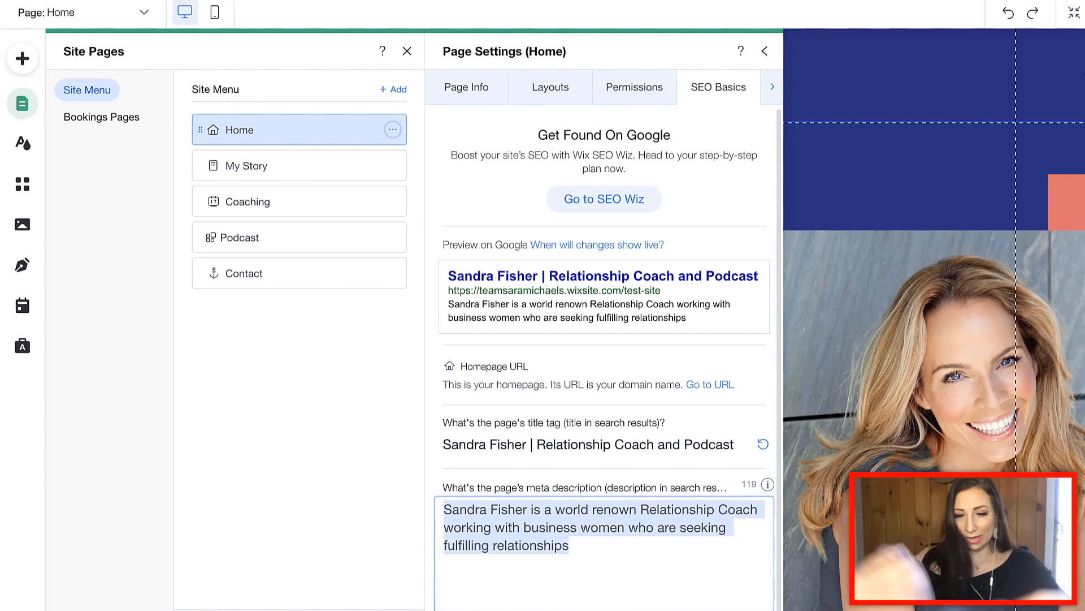
Overwrite the meta description with its new opening 'Sanda Fisher Relationshi'.
text(Sanda Rsu)
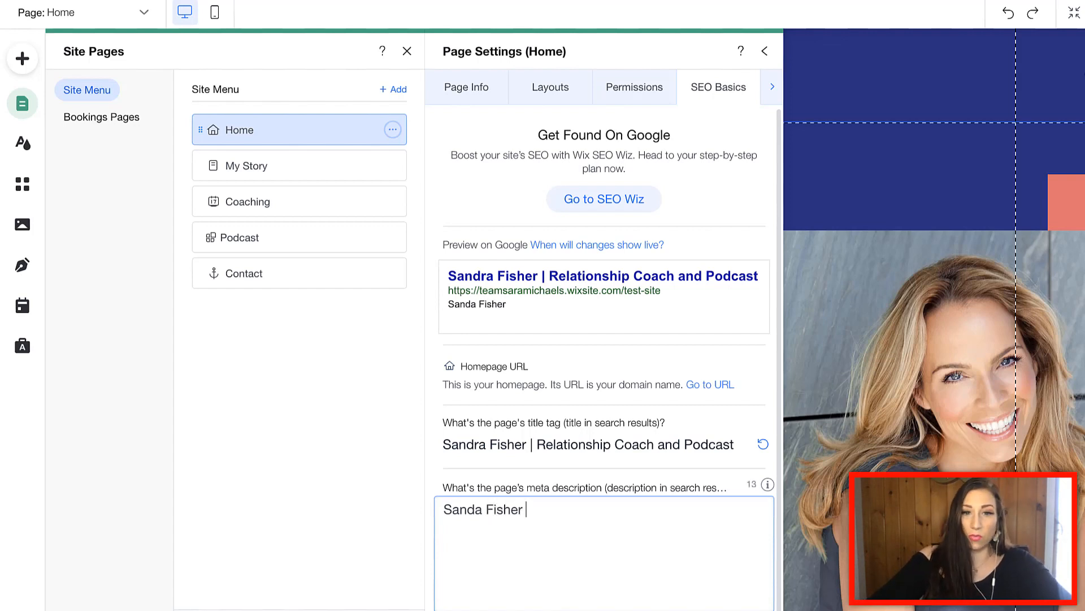
text(Relationsh)
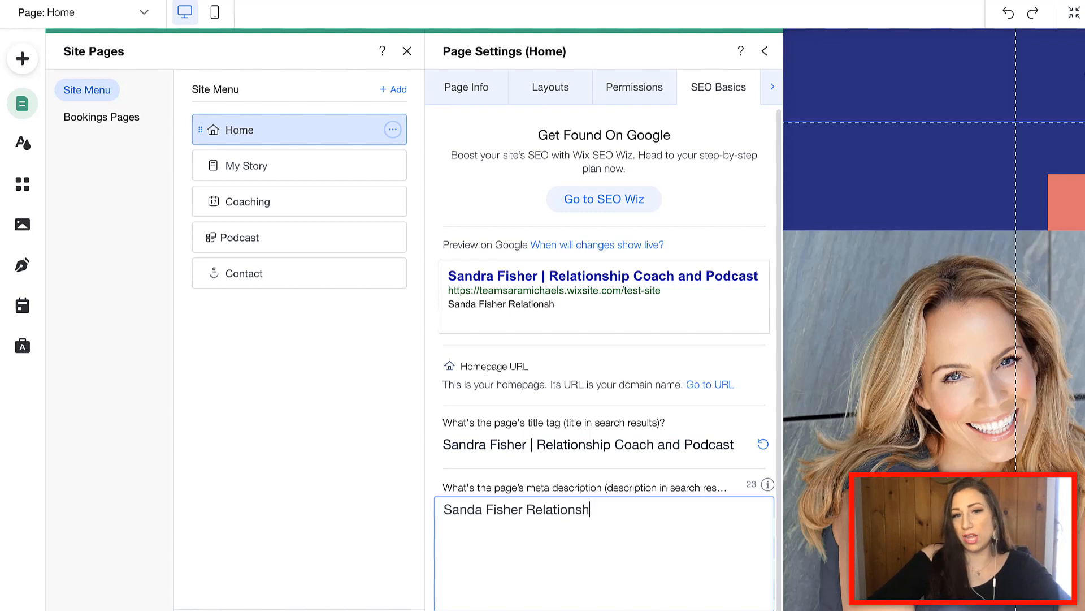
text(i)
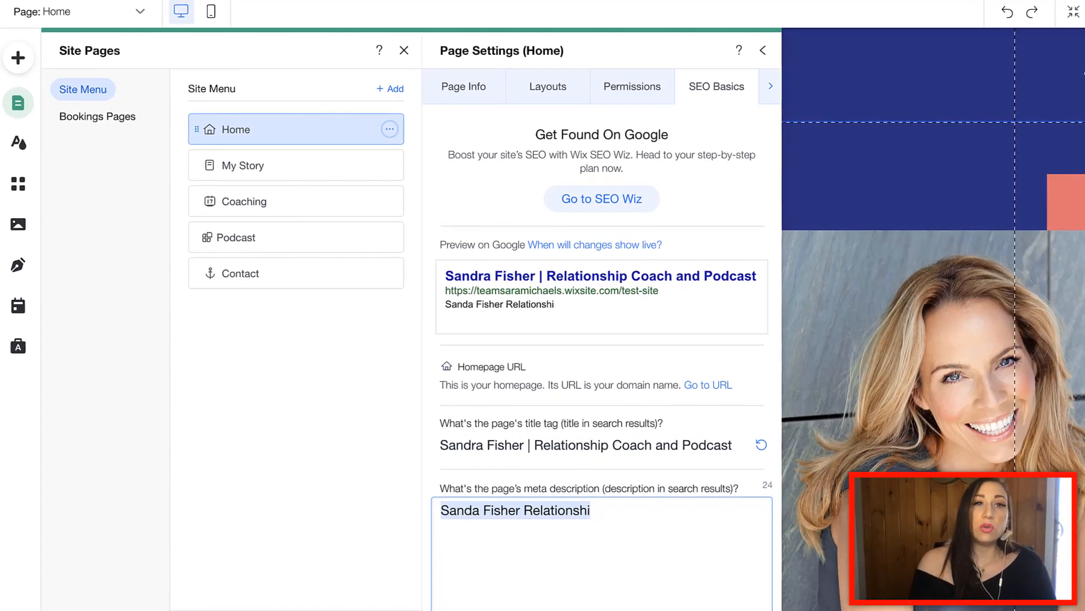
click(600, 199)
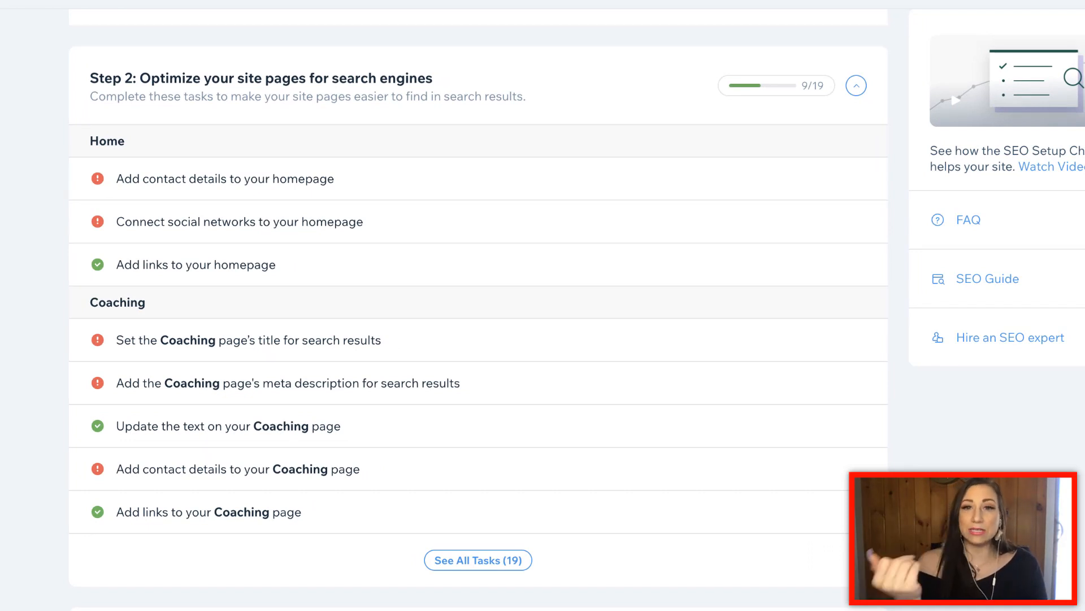
scroll(up, 3)
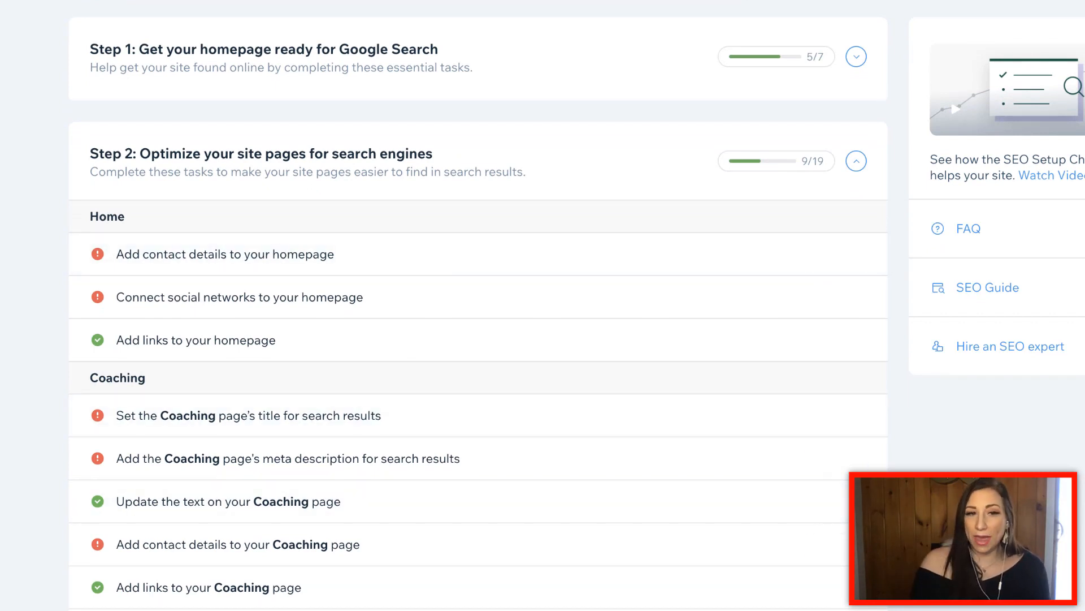
mouse_move(225, 254)
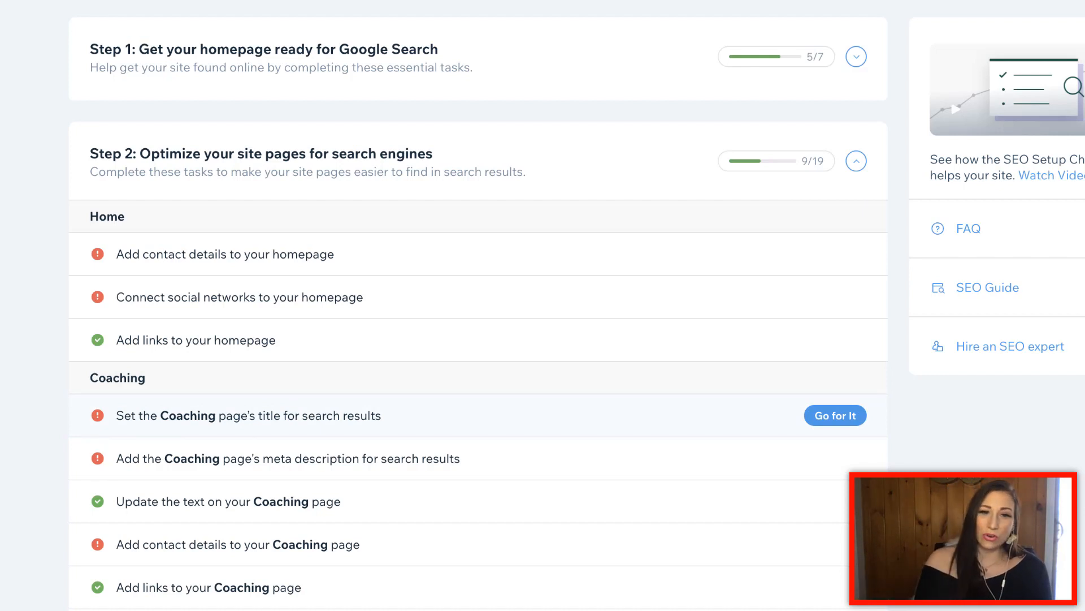
mouse_move(470, 458)
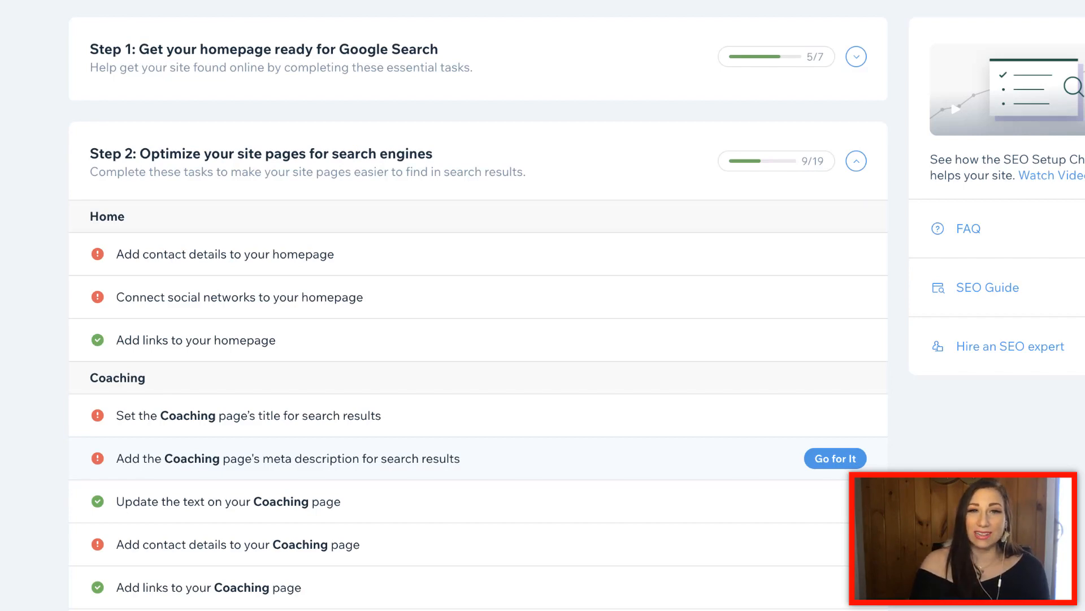
click(834, 458)
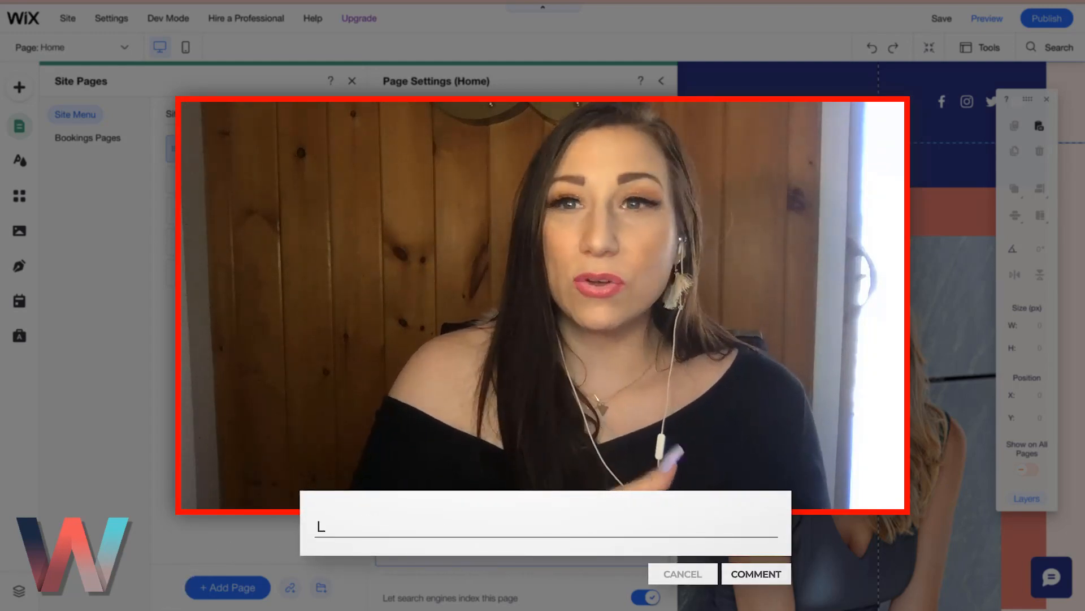
text(eave a comment bel)
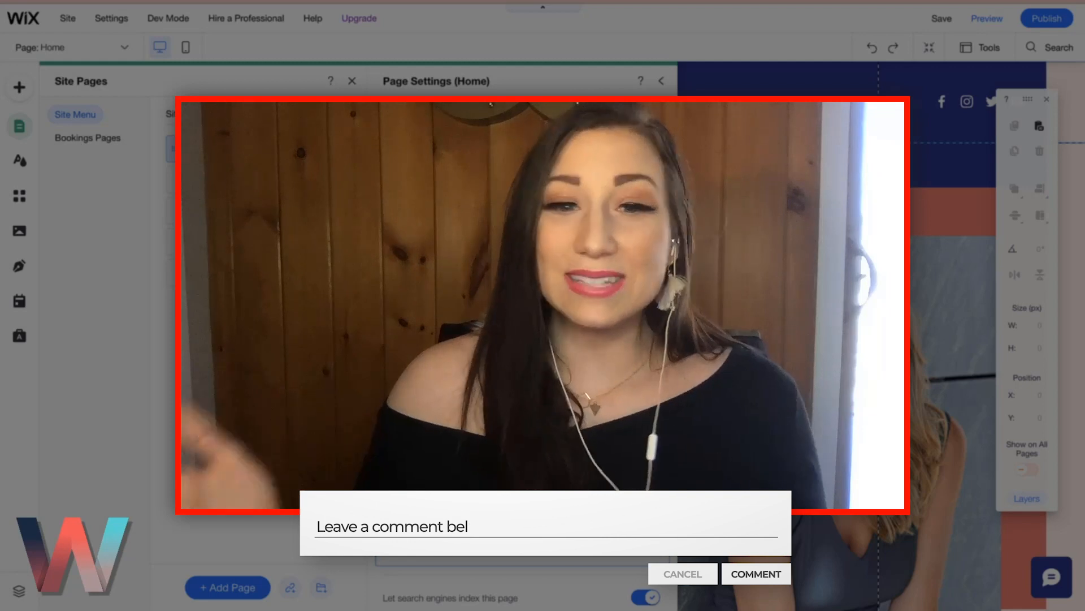
text(ow!)
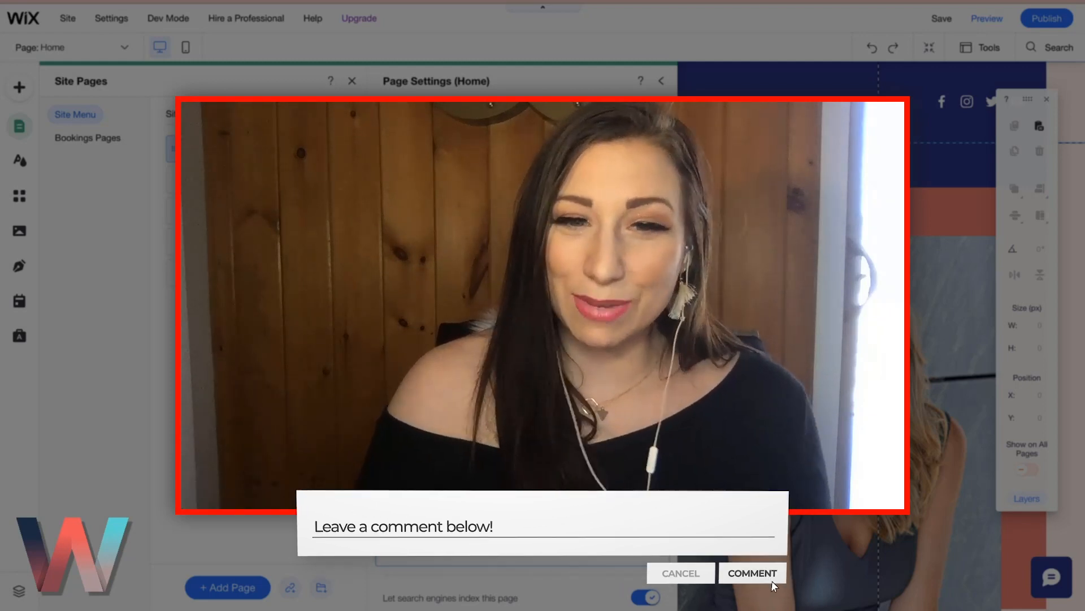